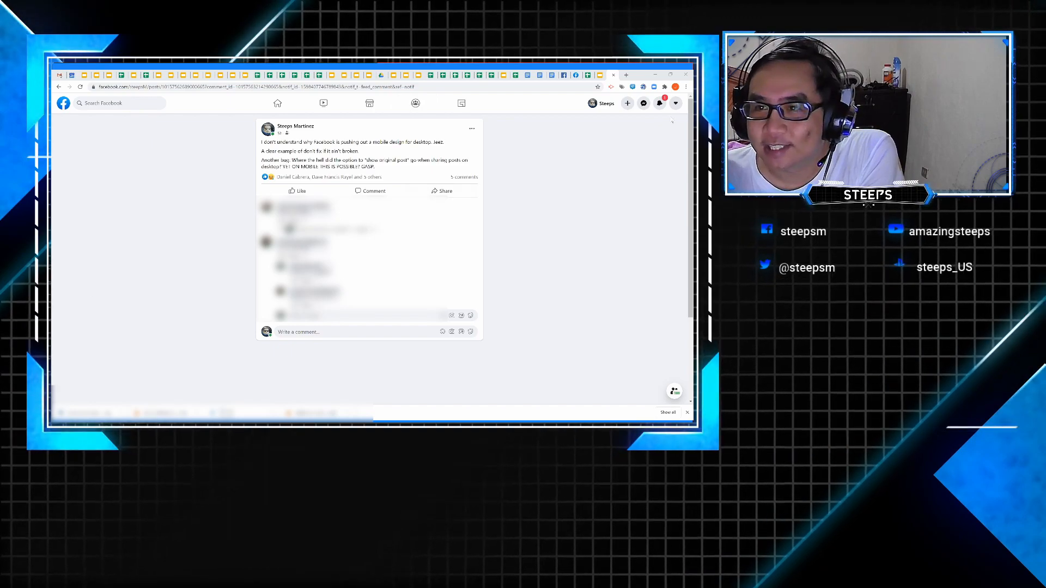
- Reveal the account menu with settings, dark mode and the classic Facebook switch
click(676, 103)
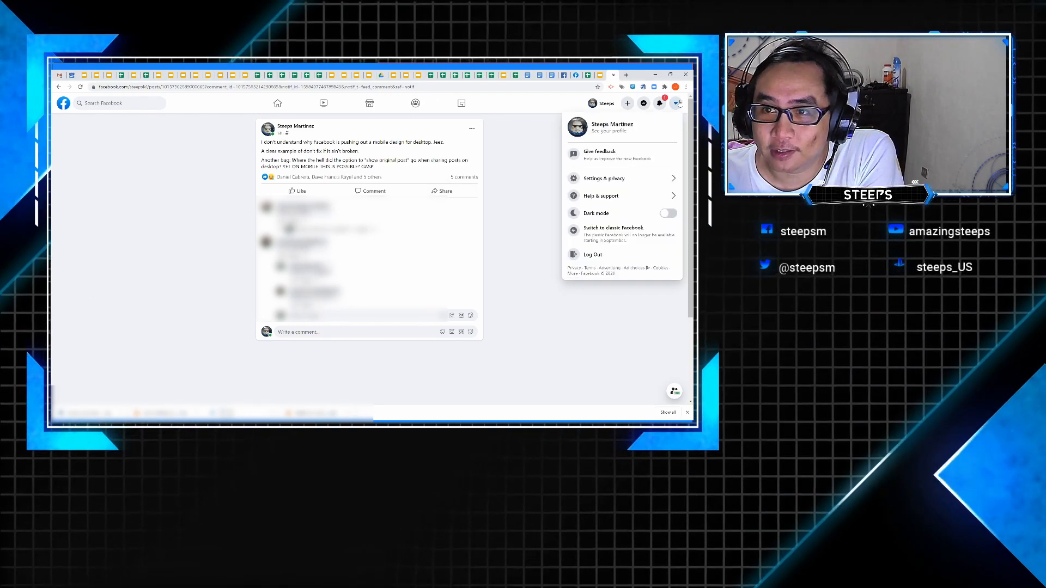
- Start switching to classic Facebook and choose 'Other' as the missing area in the feedback form
click(599, 153)
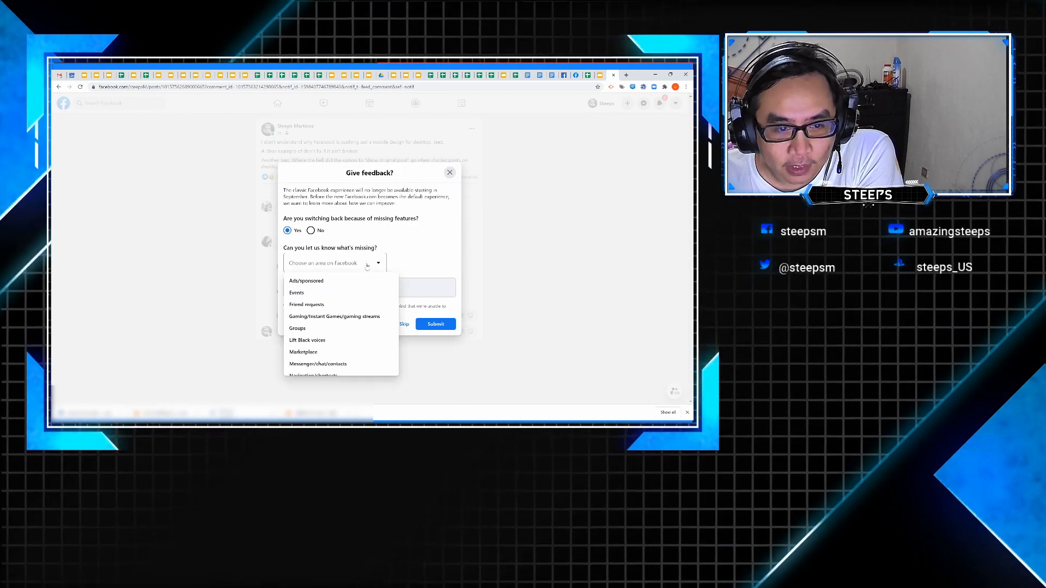
scroll(down, 3)
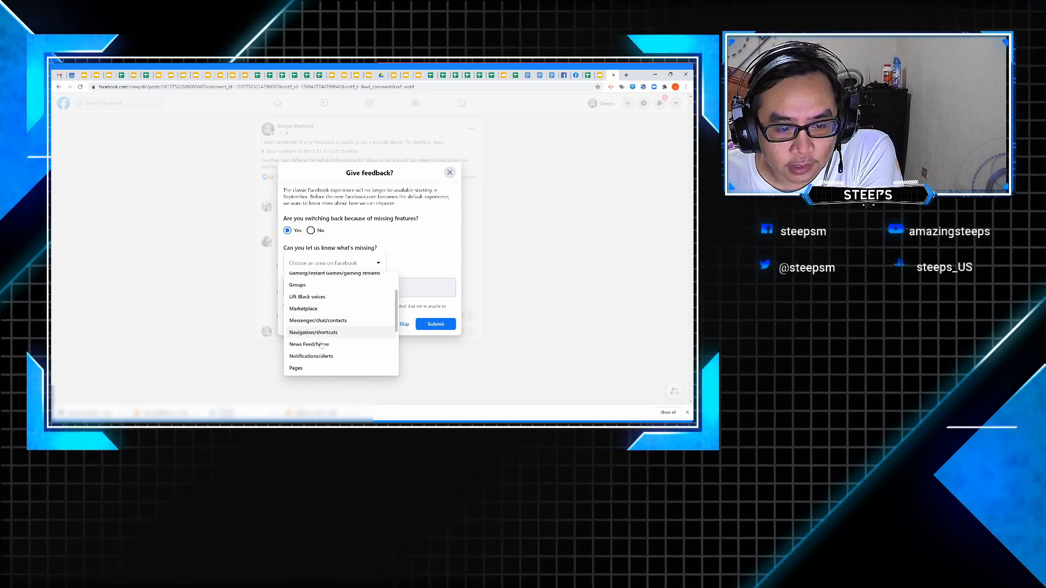
scroll(down, 3)
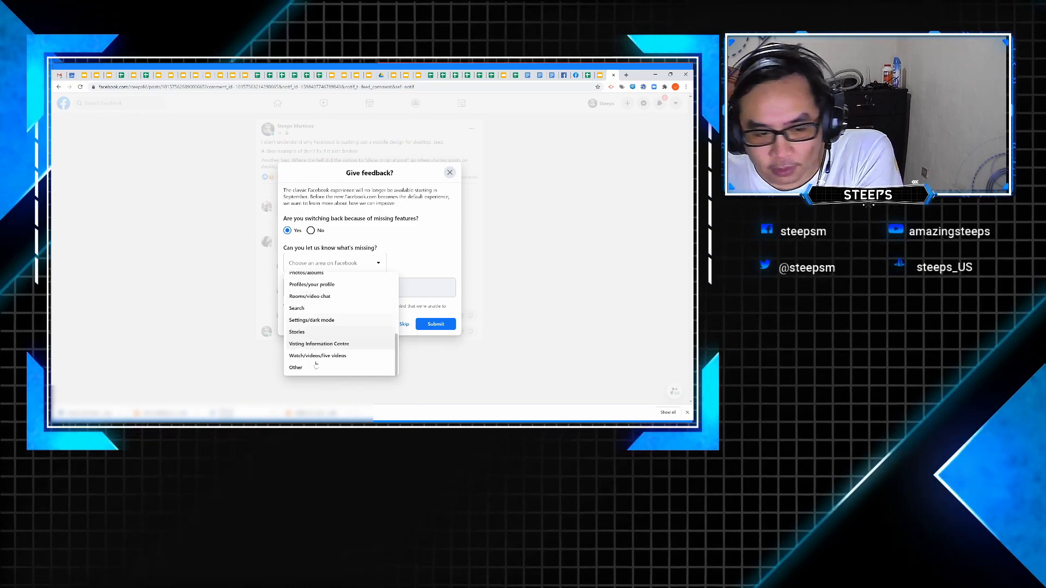
click(296, 367)
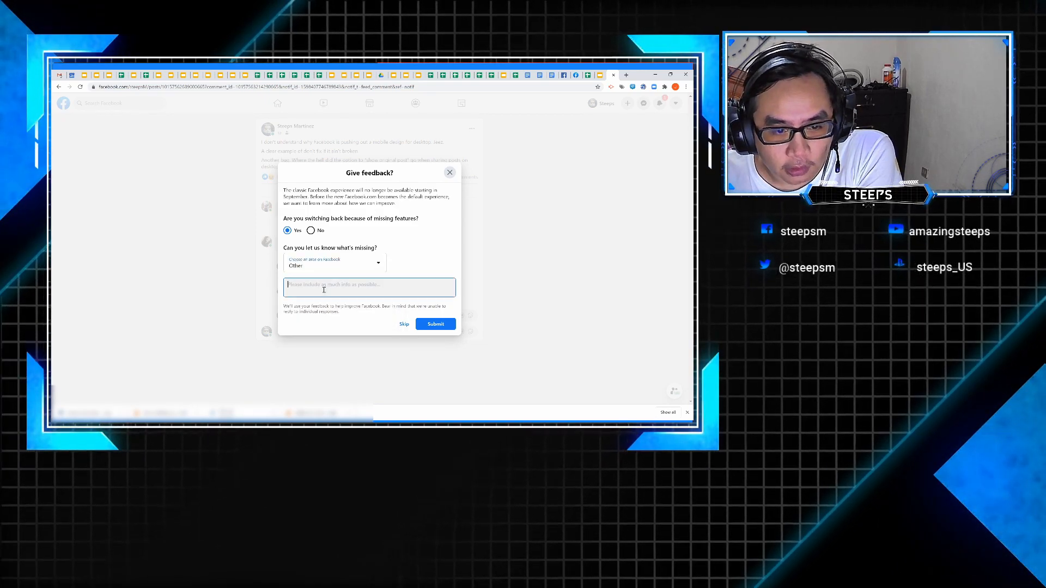
- Submit feedback 'Include original post when sharing posts is missing.' and land on the classic layout
text(Include original post when sharing posts is missing.)
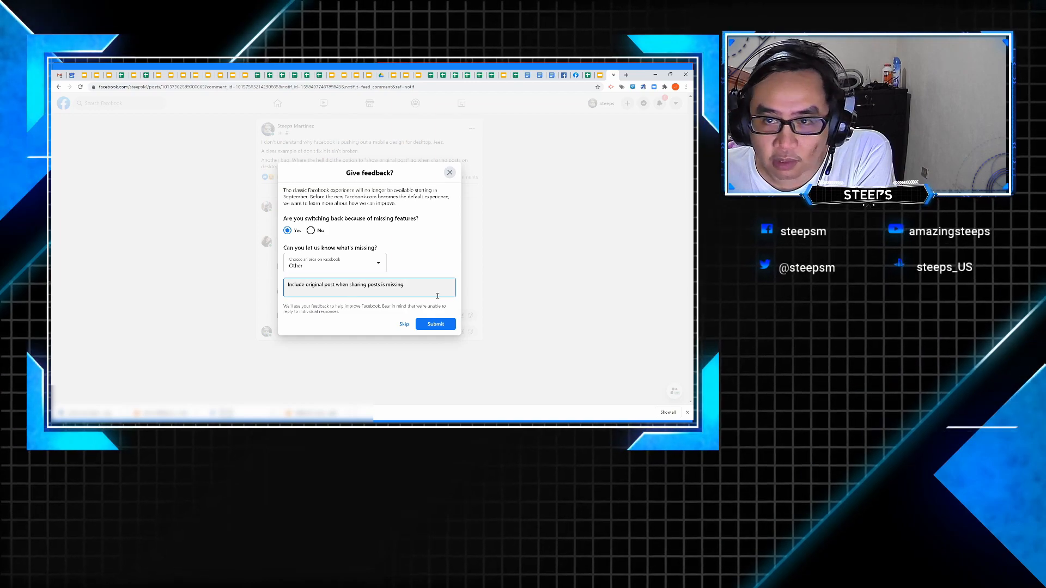
click(435, 324)
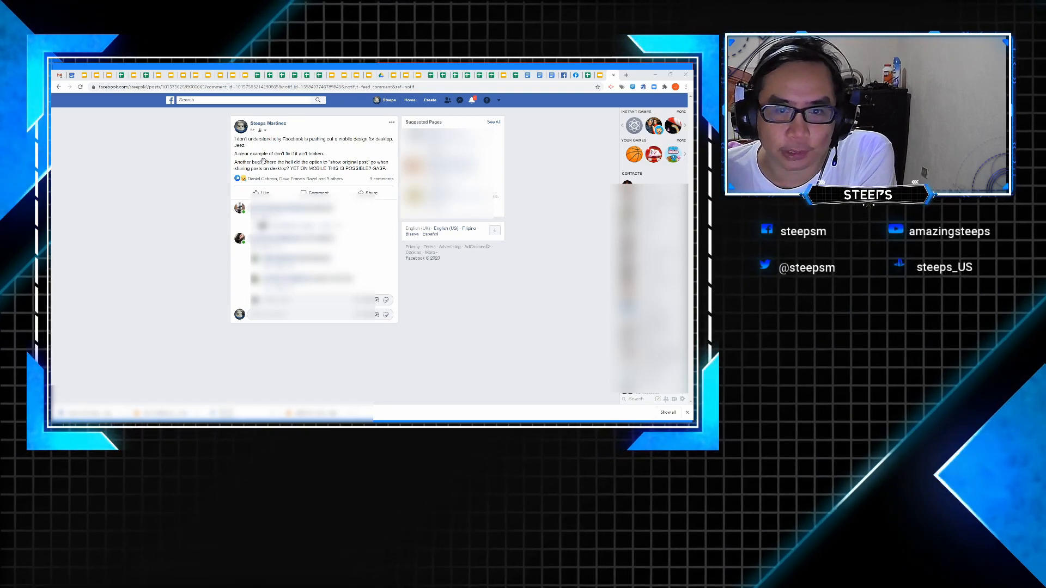
mouse_move(519, 164)
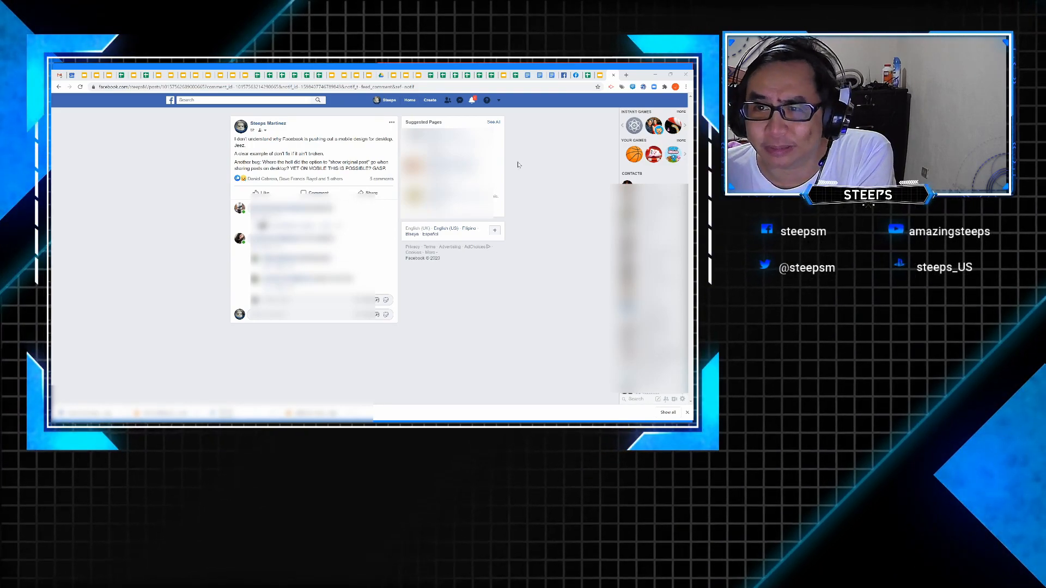